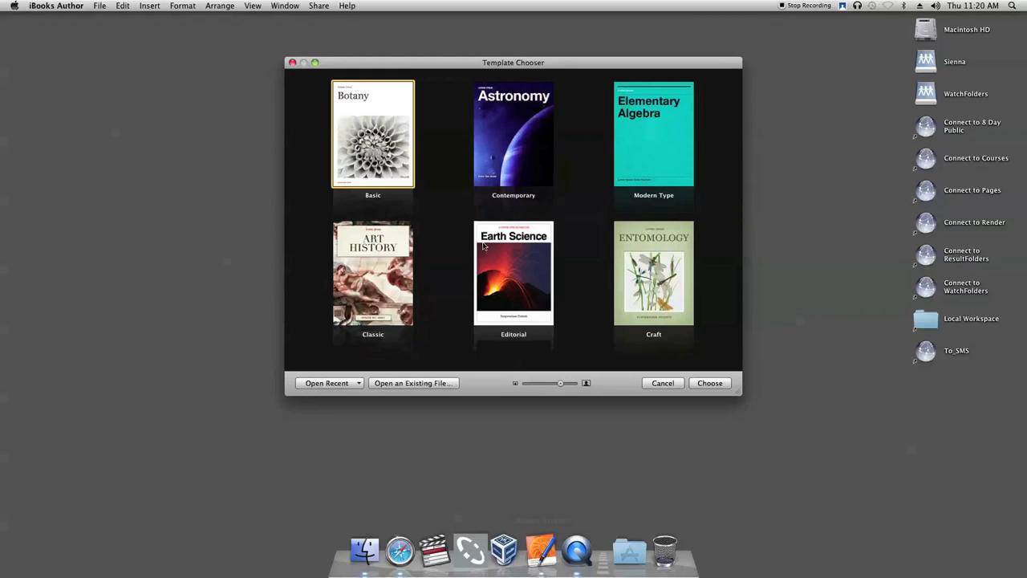
# Create a new book from the Basic template in the Template Chooser.
pyautogui.click(709, 382)
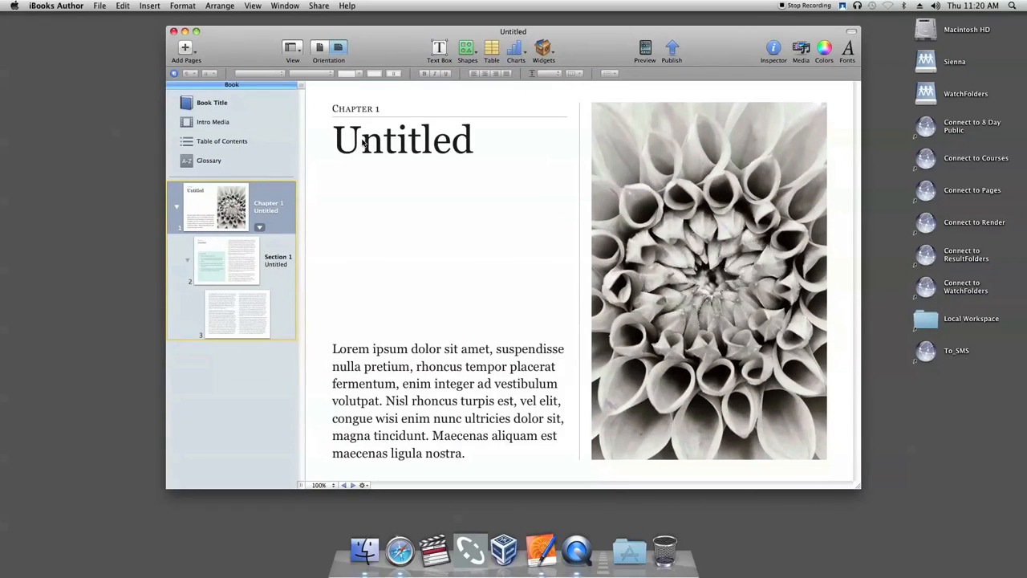
# Bring up the Colors picker, glancing at the crayons before settling on the colour wheel.
pyautogui.click(825, 48)
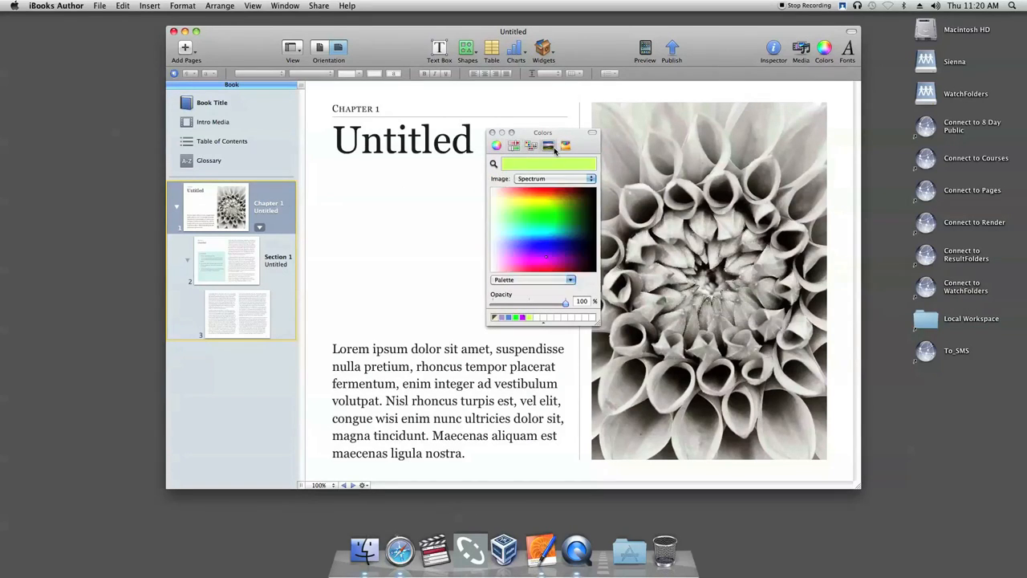
pyautogui.click(496, 145)
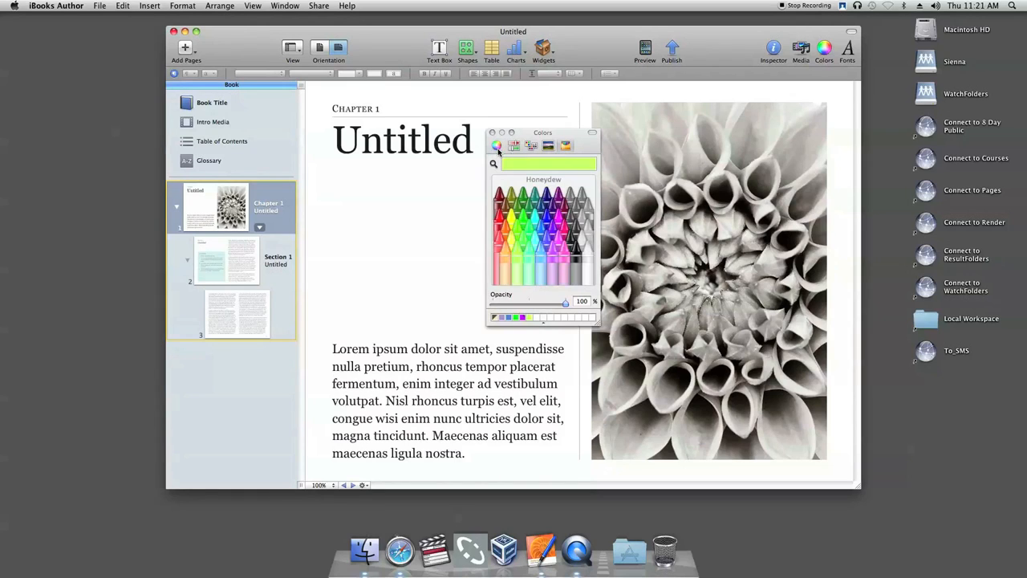
pyautogui.click(496, 144)
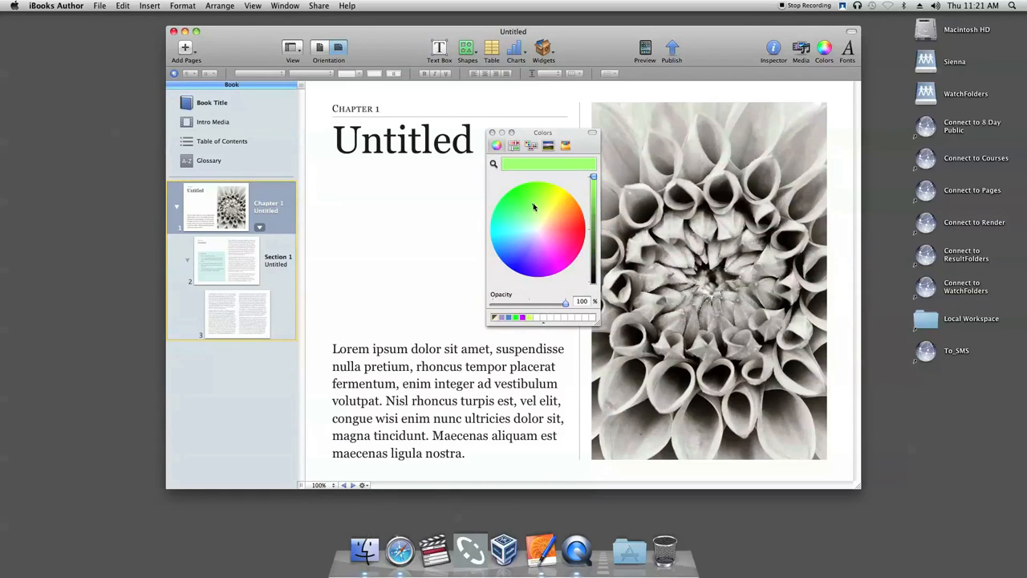
# Darken then restore the light green's brightness and return its opacity to 100 percent.
pyautogui.moveTo(594, 176); pyautogui.dragTo(594, 244)
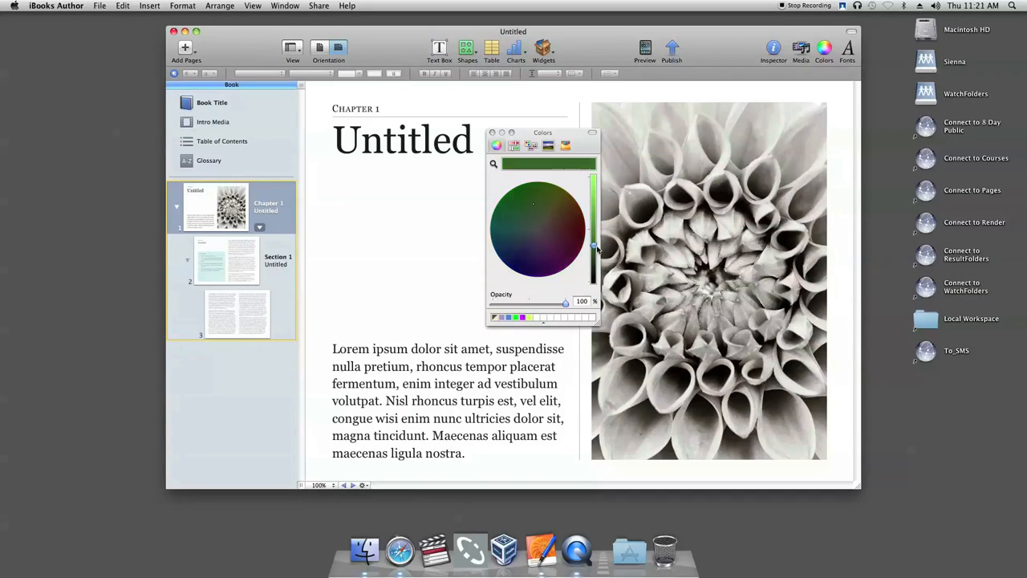
pyautogui.moveTo(594, 244); pyautogui.dragTo(594, 185)
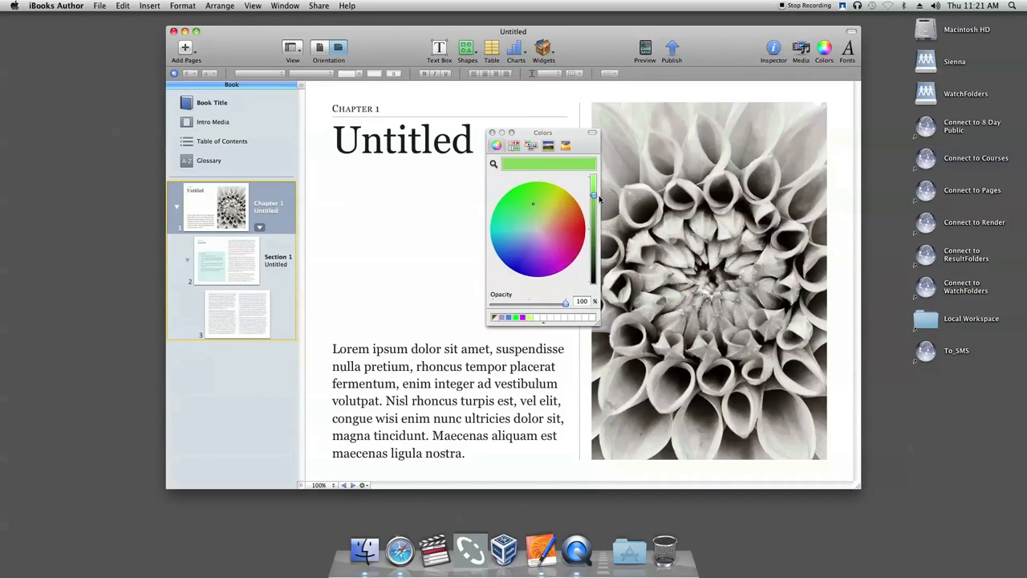
pyautogui.moveTo(594, 302); pyautogui.dragTo(560, 302)
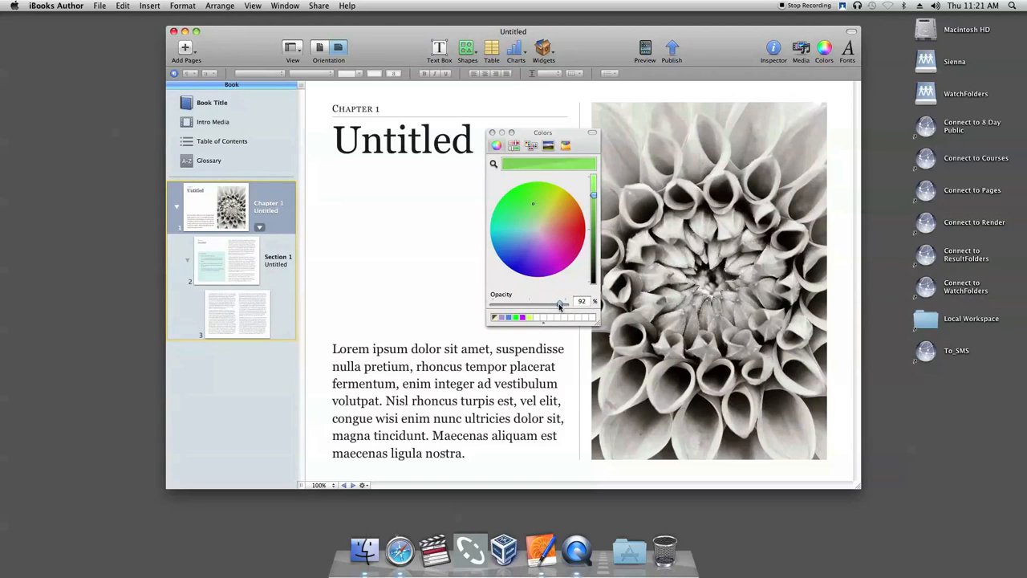
pyautogui.moveTo(560, 304); pyautogui.dragTo(559, 303)
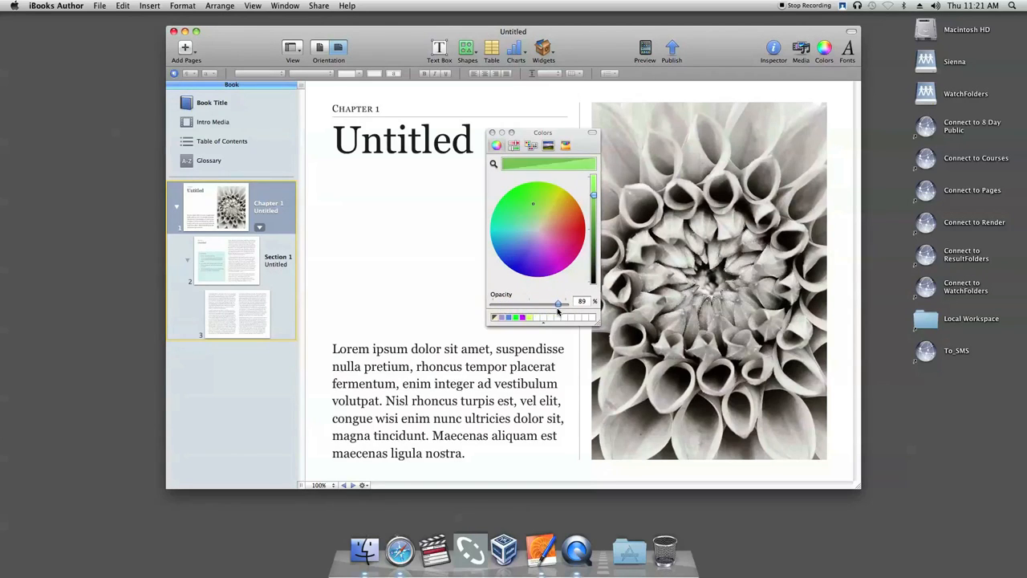
pyautogui.moveTo(559, 301); pyautogui.dragTo(565, 302)
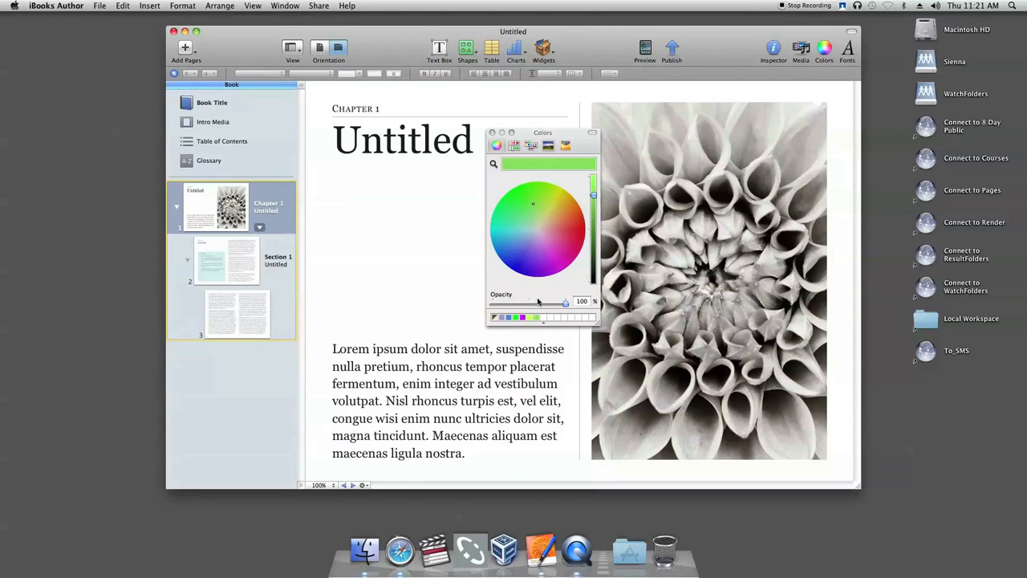
# Switch to the colour sliders and settle on the RGB model after trying CMYK.
pyautogui.click(514, 145)
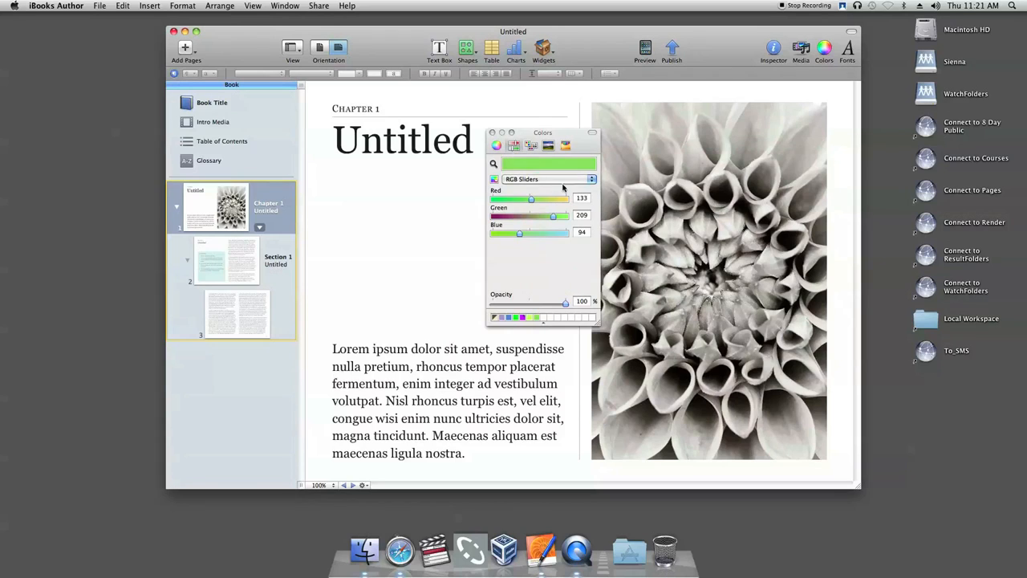
pyautogui.click(591, 178)
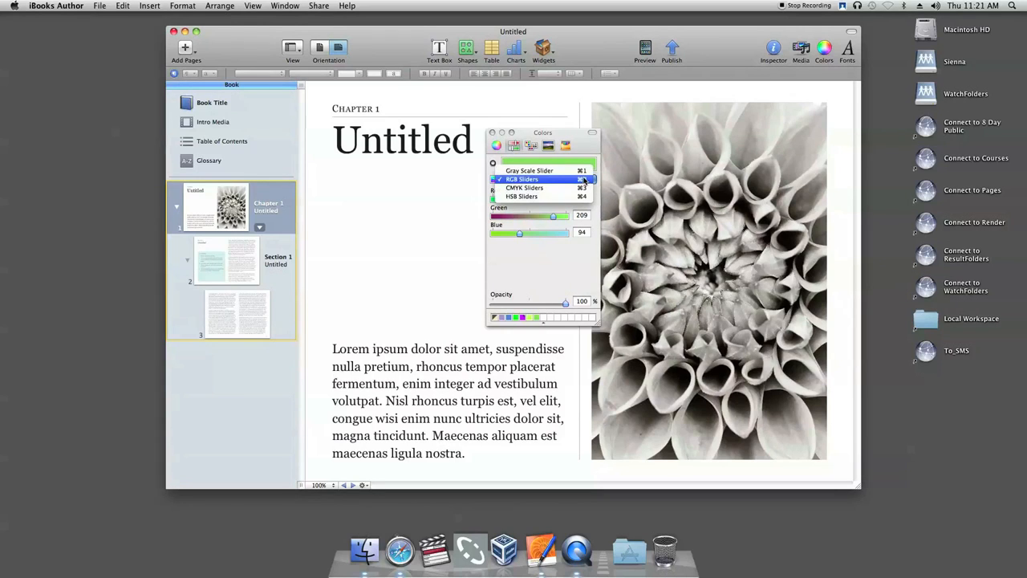
pyautogui.click(525, 188)
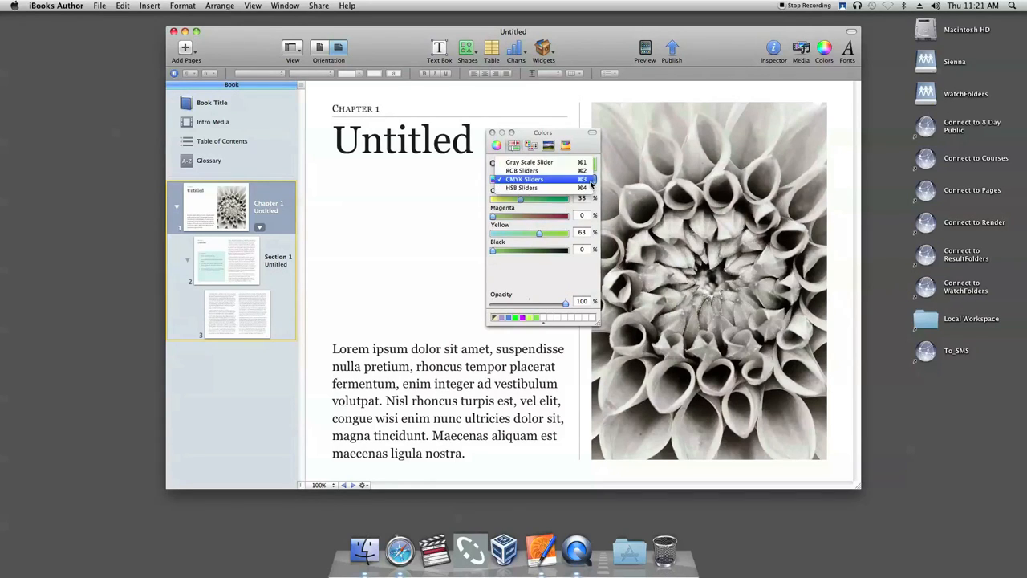
pyautogui.click(521, 170)
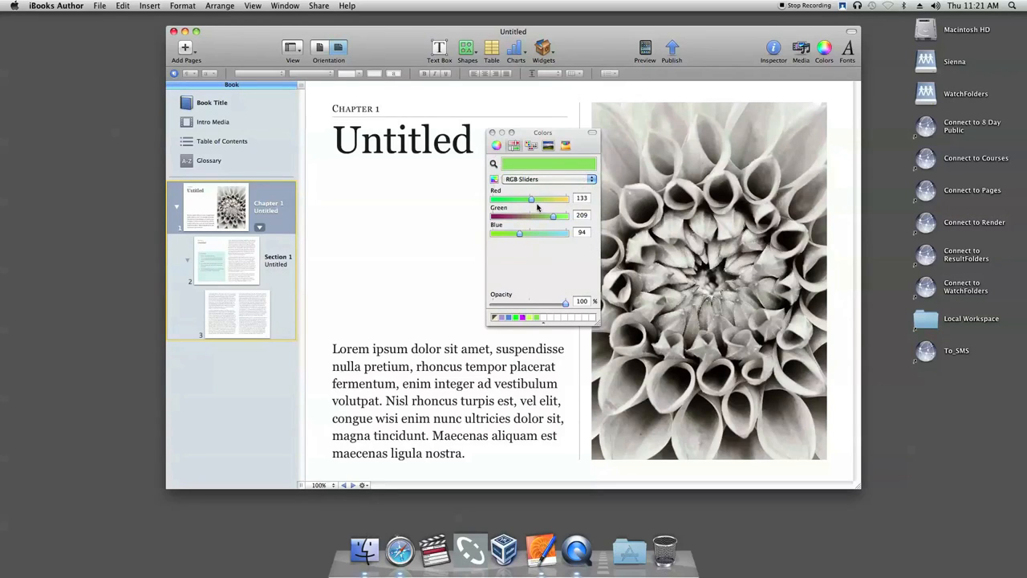
# Set red 178, green 90 and blue 163 to mix a pinkish purple.
pyautogui.moveTo(530, 199); pyautogui.dragTo(543, 199)
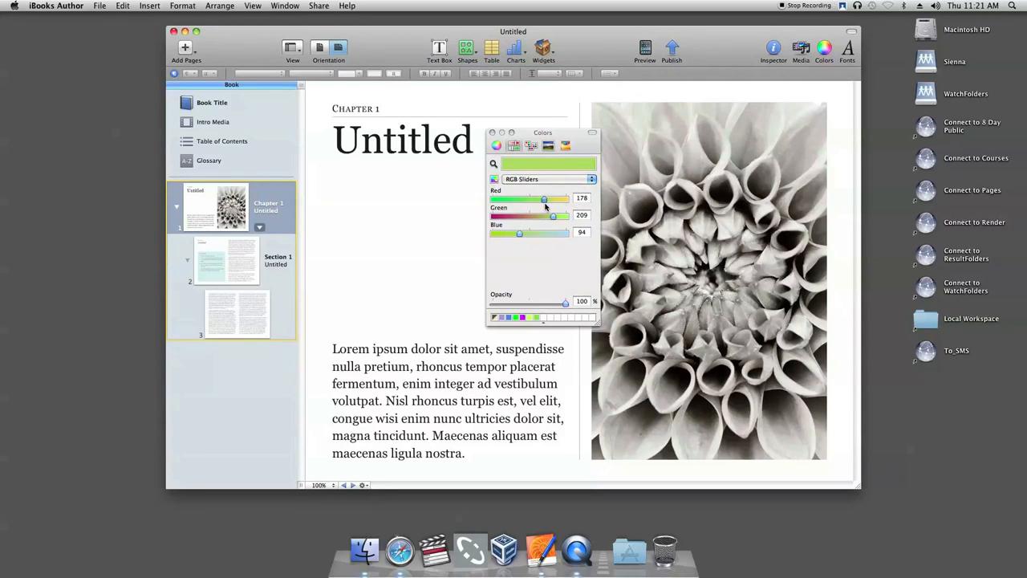
pyautogui.moveTo(554, 215); pyautogui.dragTo(543, 216)
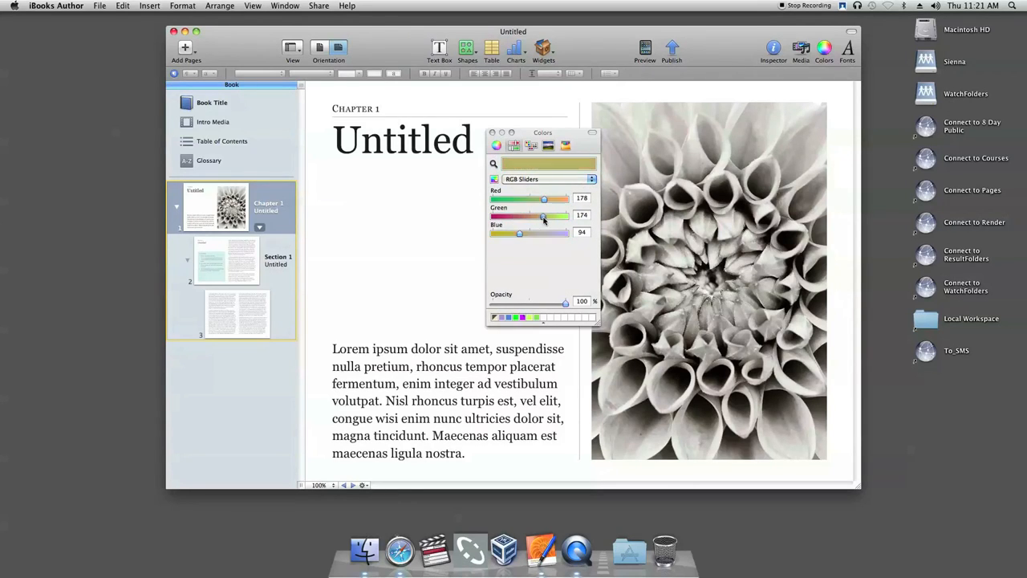
pyautogui.moveTo(520, 233); pyautogui.dragTo(539, 233)
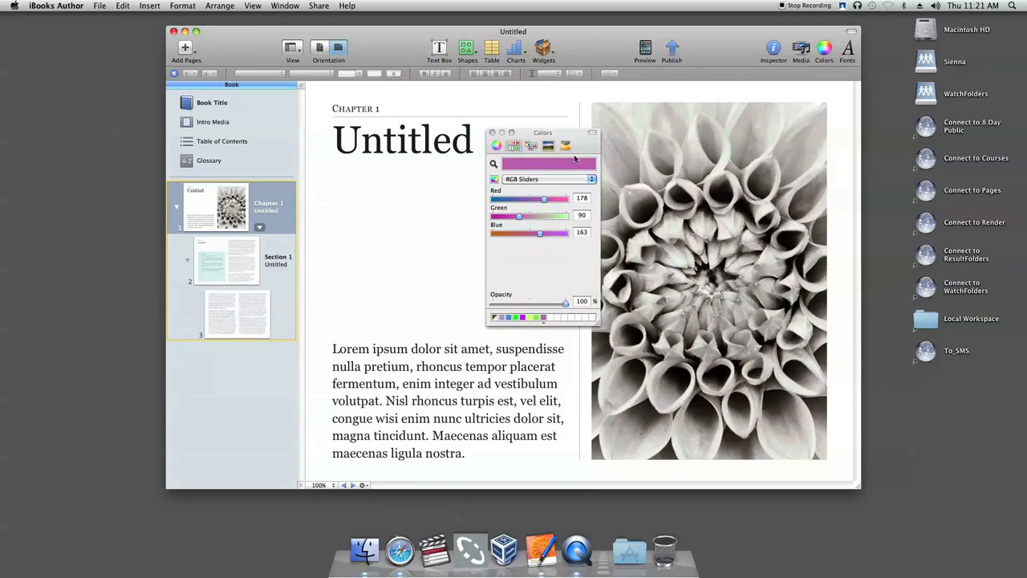
# Choose Orange from the Apple palette in the Color Palettes view.
pyautogui.click(531, 144)
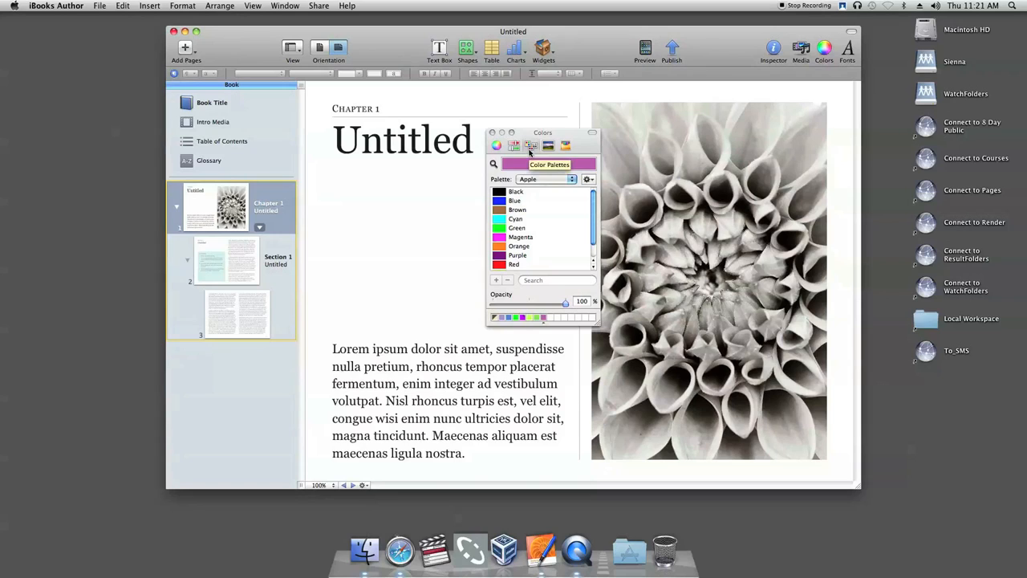
pyautogui.click(546, 180)
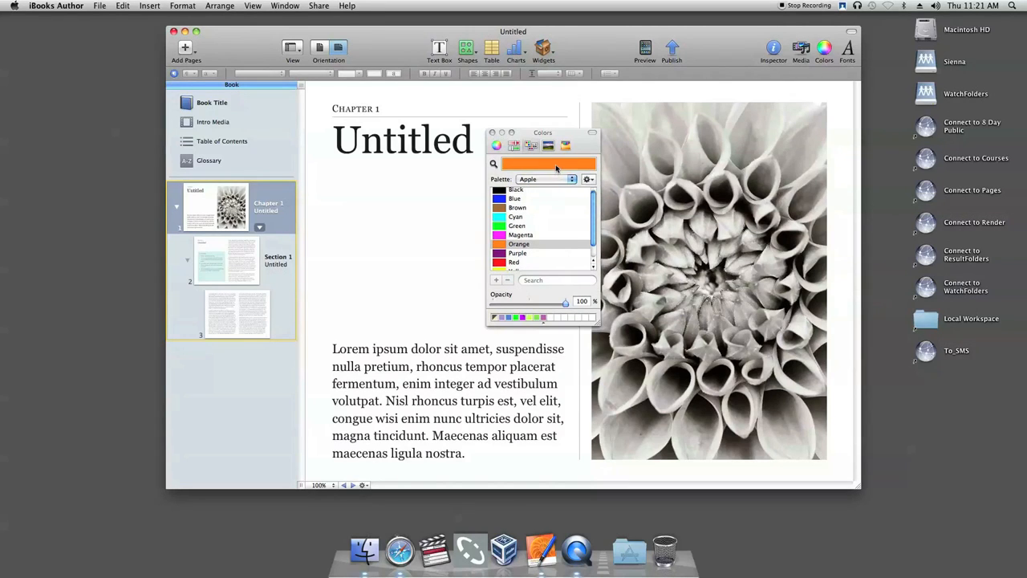
pyautogui.moveTo(549, 320)
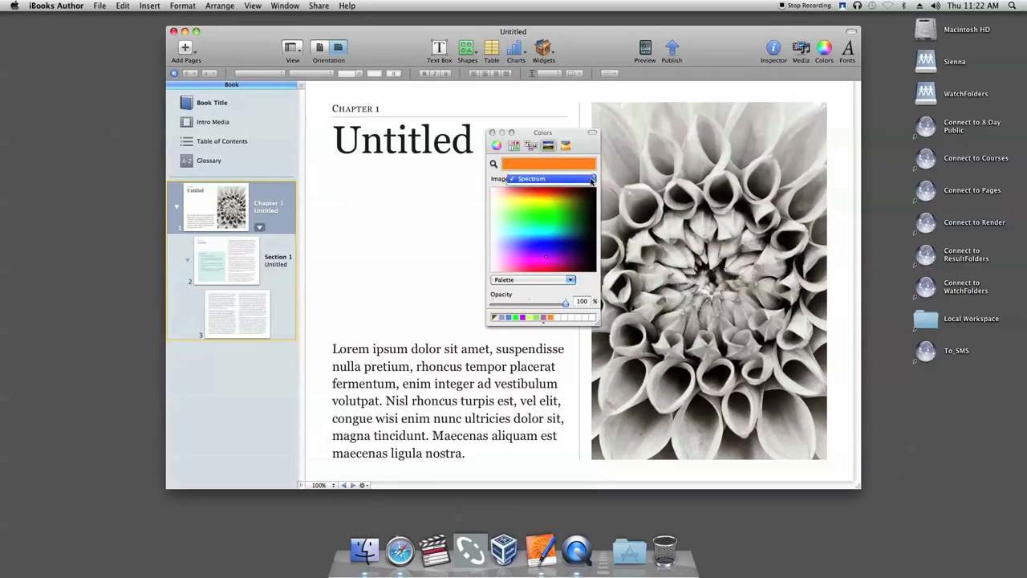
pyautogui.moveTo(549, 144)
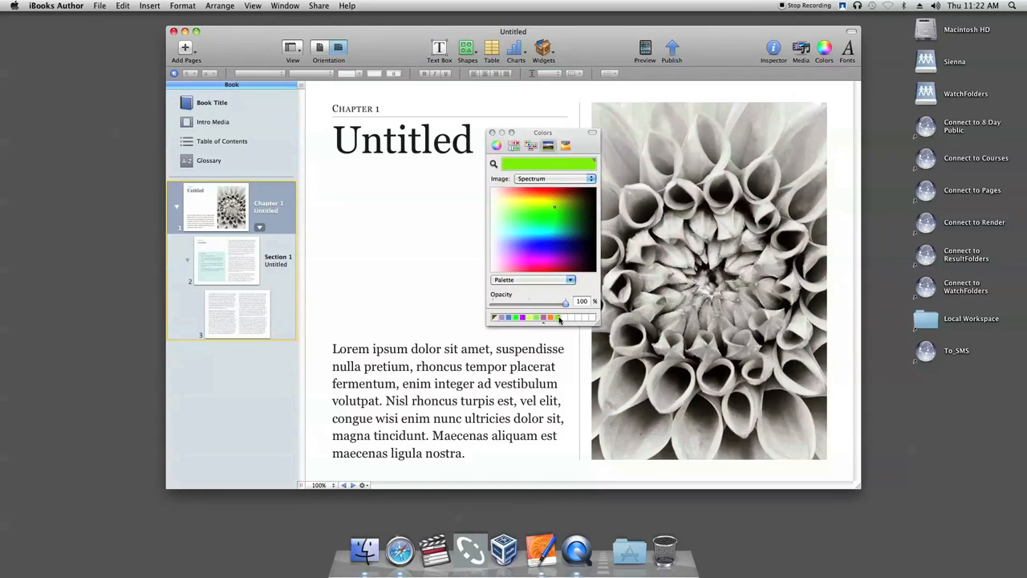
# Close the Colors window and reopen it showing the crayon set with pale yellow.
pyautogui.click(565, 144)
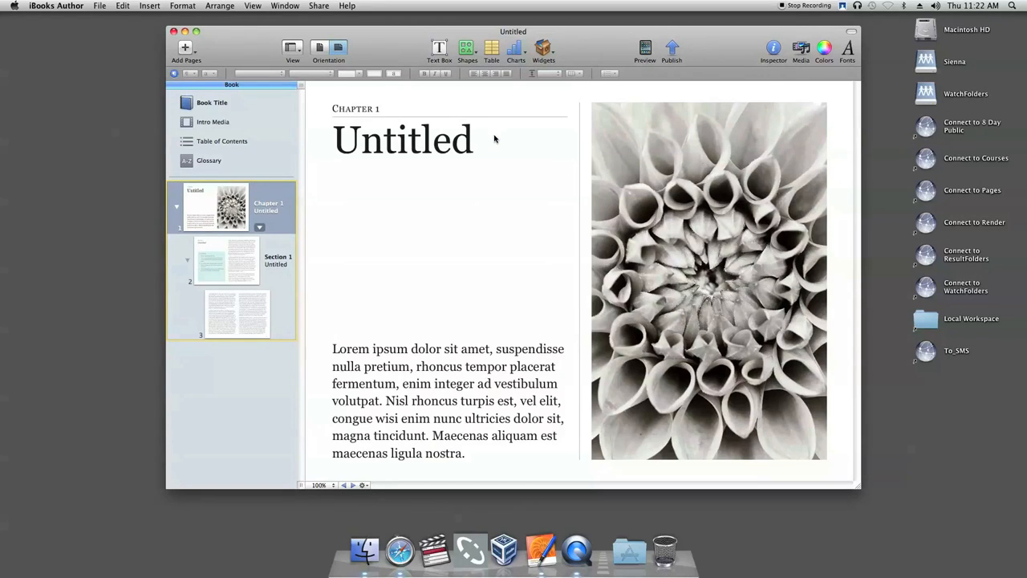
pyautogui.click(825, 48)
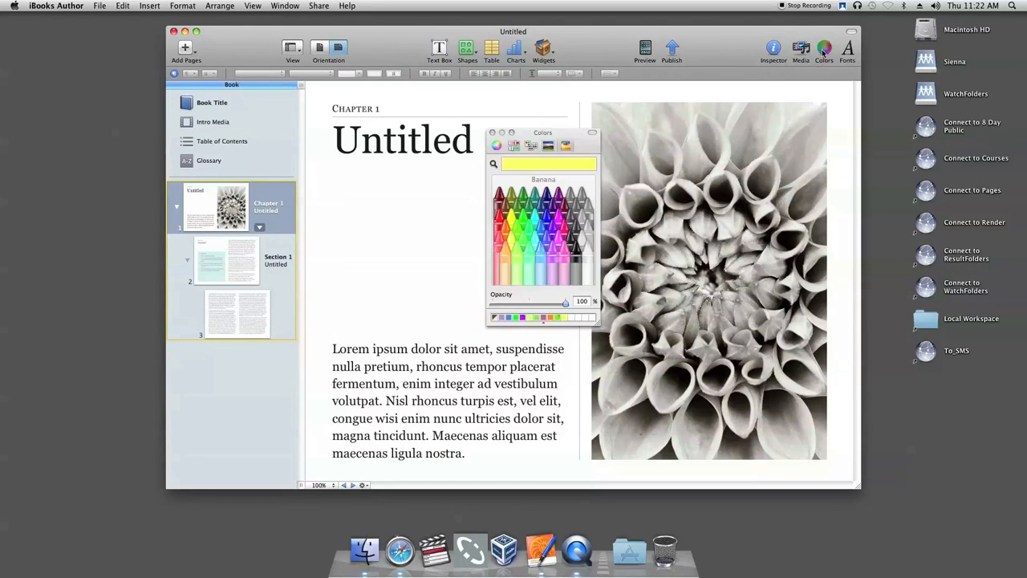